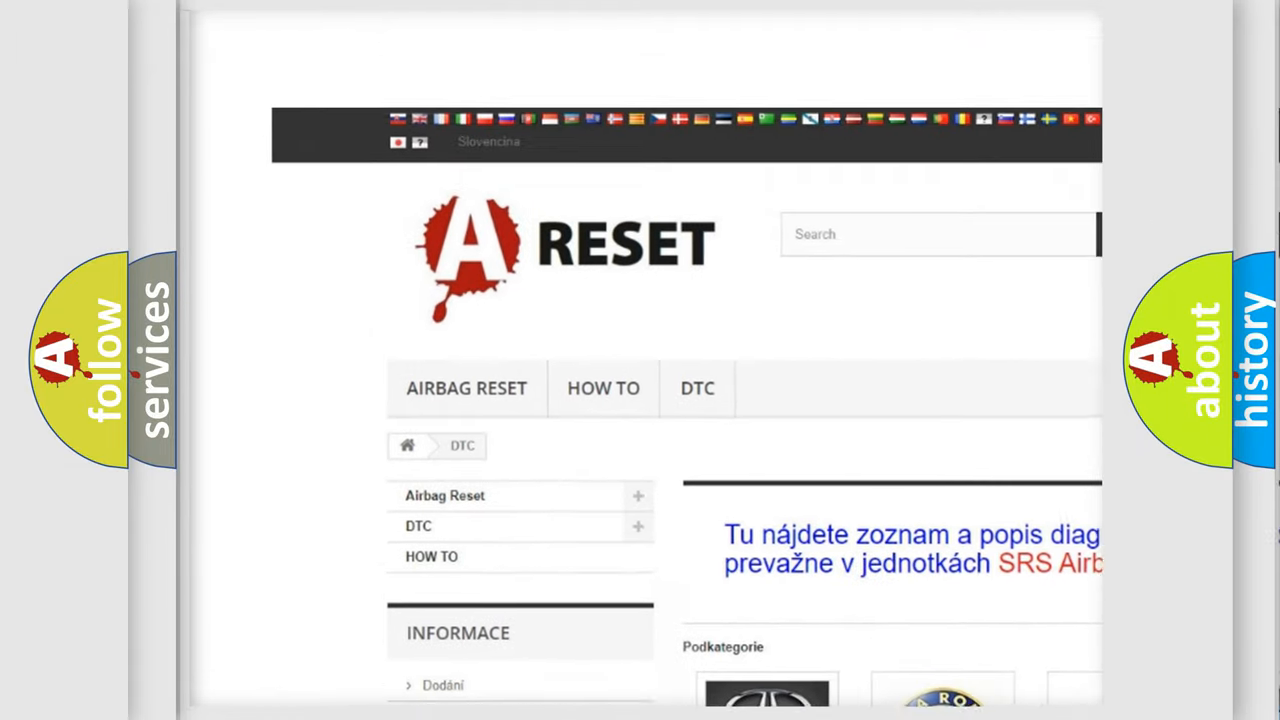
# Step: Select Infiniti from the DTC brand grid to list its diagnostic trouble code subcategories
pyautogui.scroll(-3)
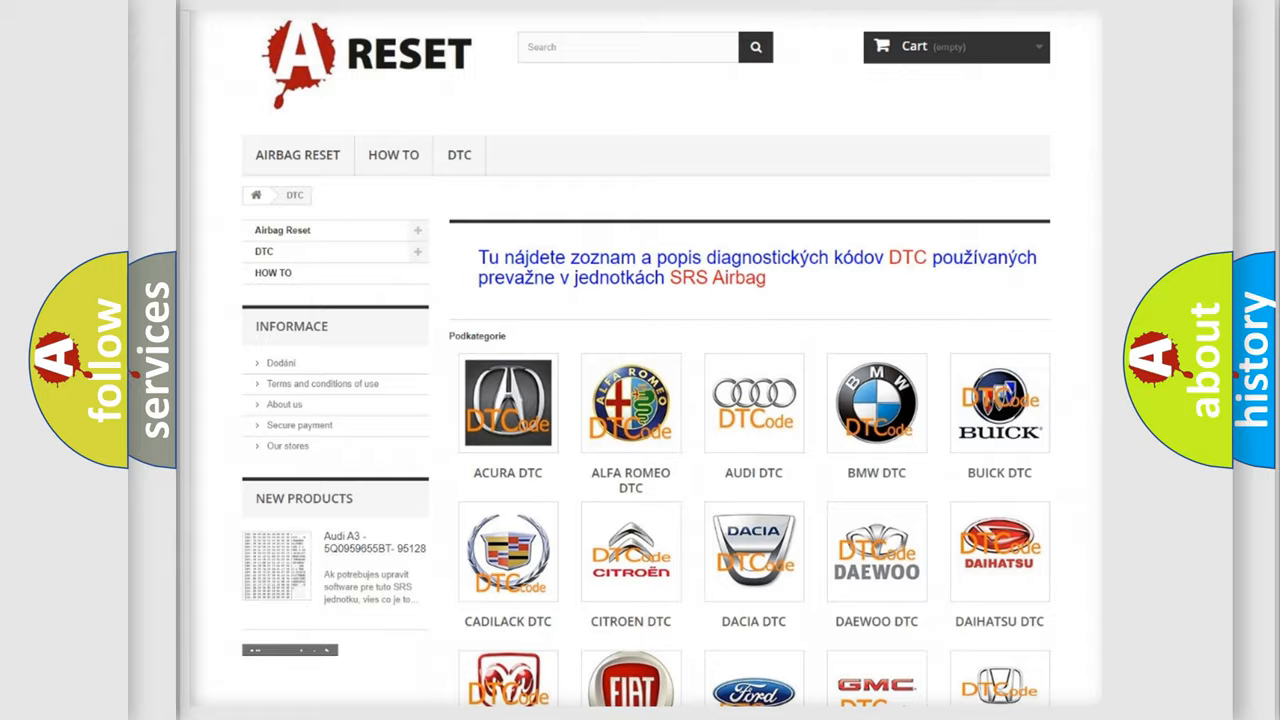
pyautogui.scroll(-3)
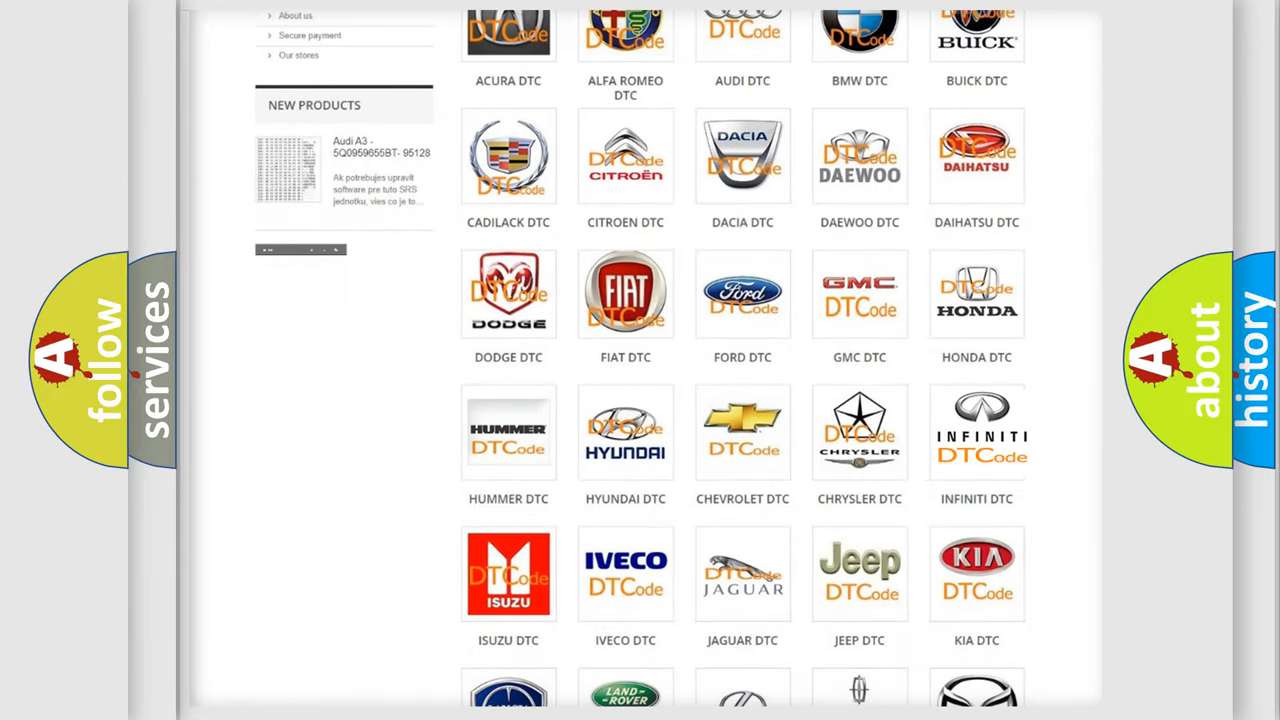
pyautogui.click(976, 432)
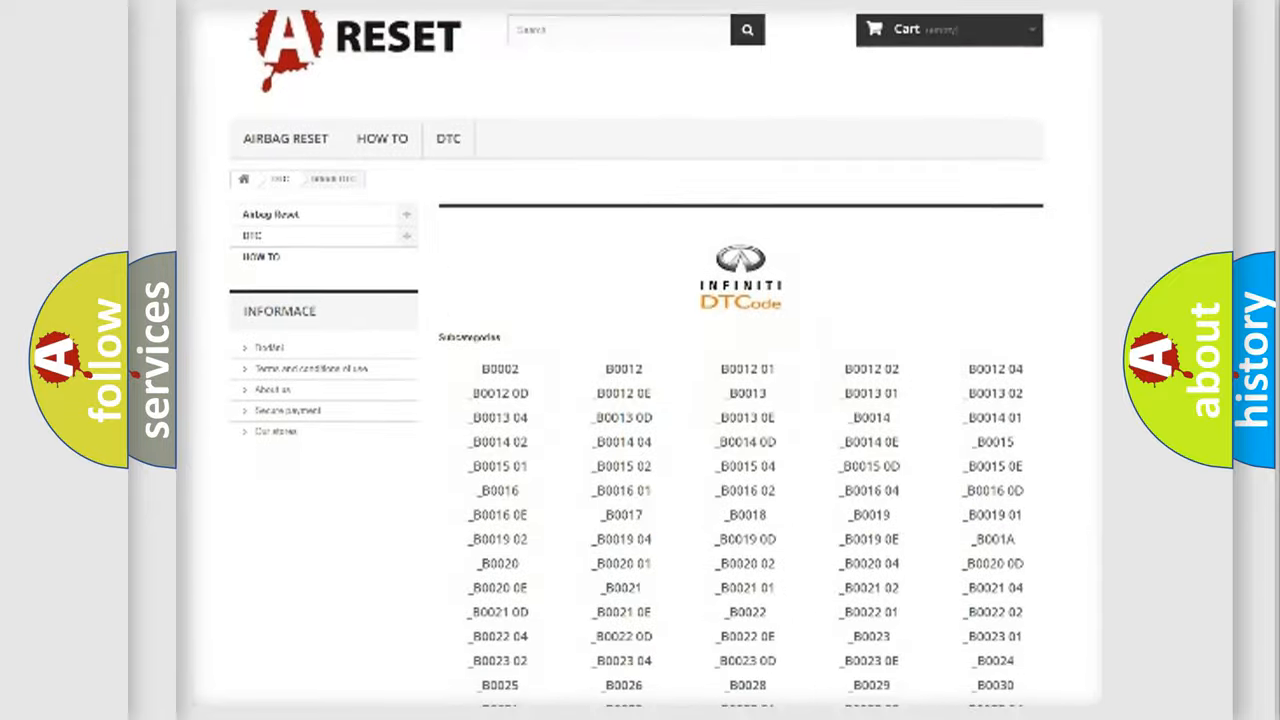